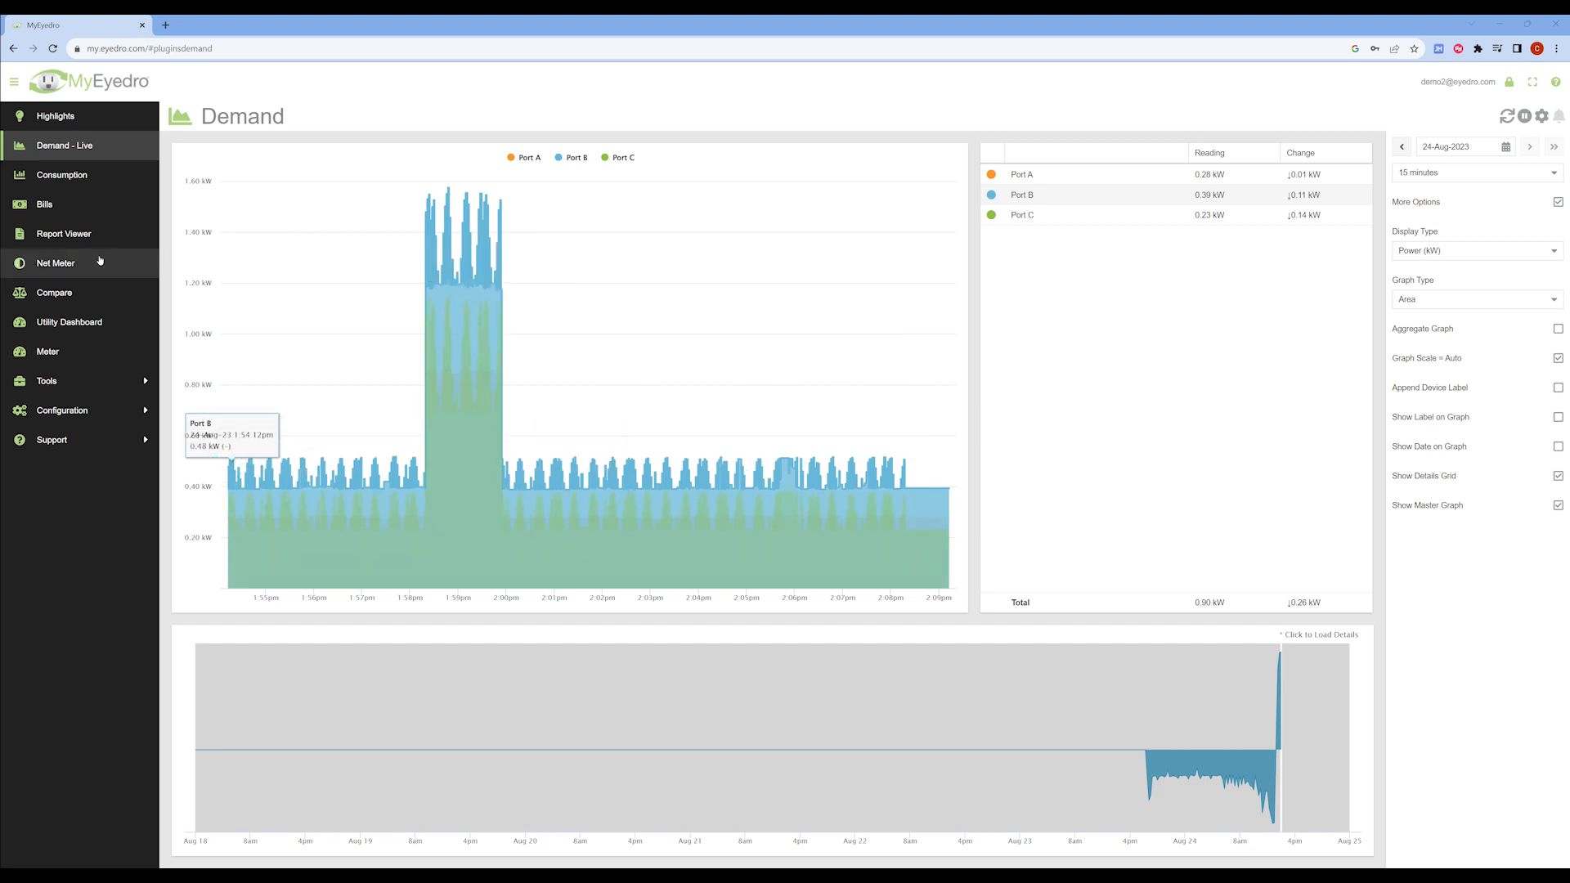
- Open the Devices configuration page and load the EM5.ENET.3E Office Mains device details
left_click(63, 410)
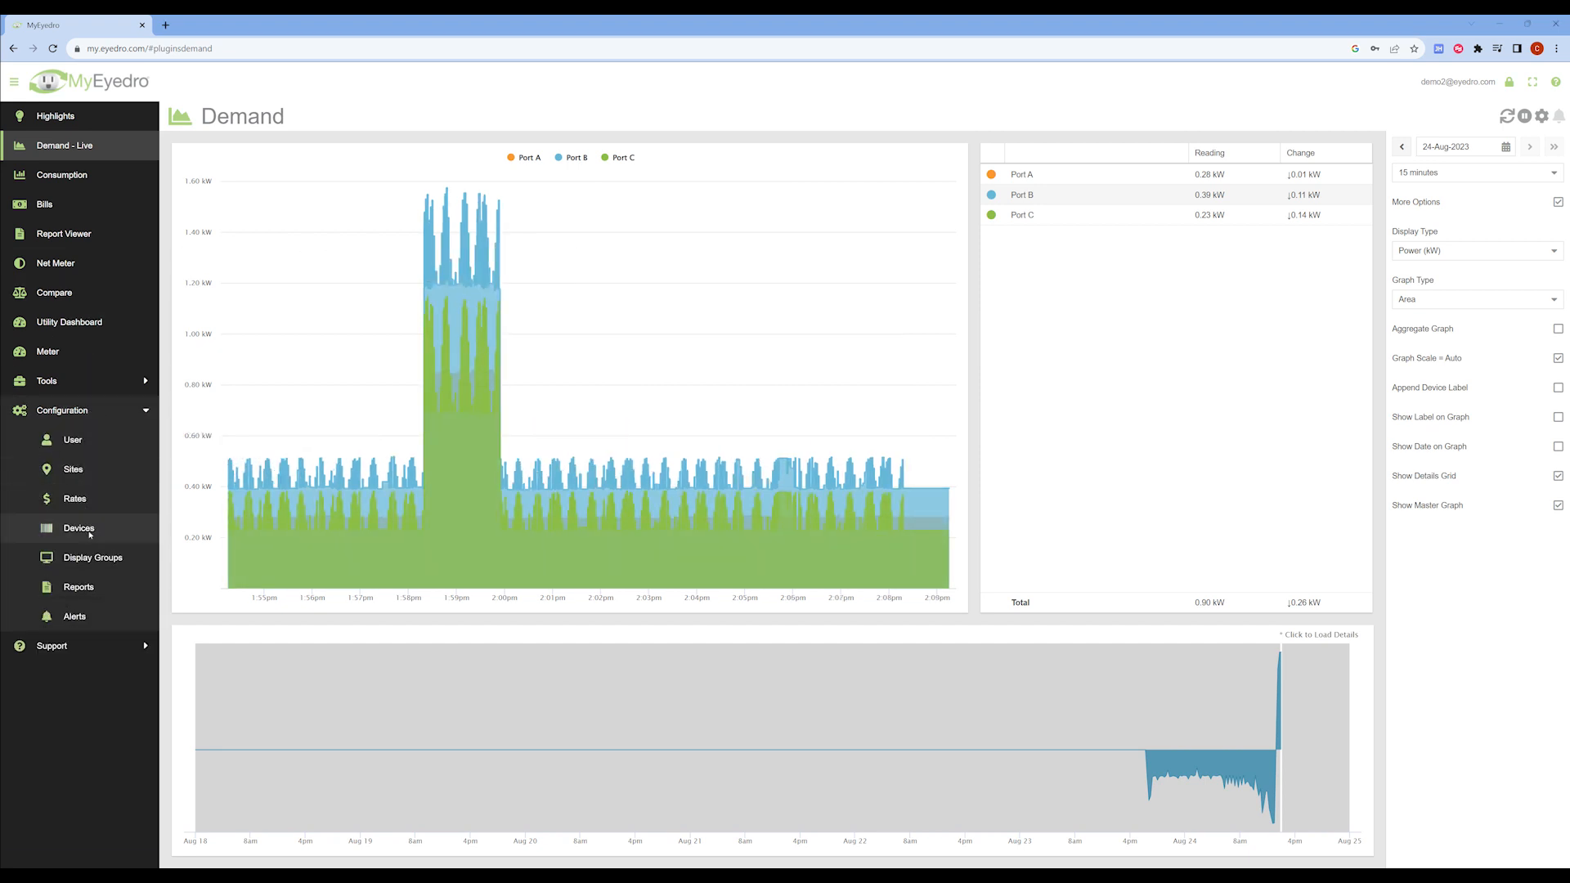
left_click(78, 528)
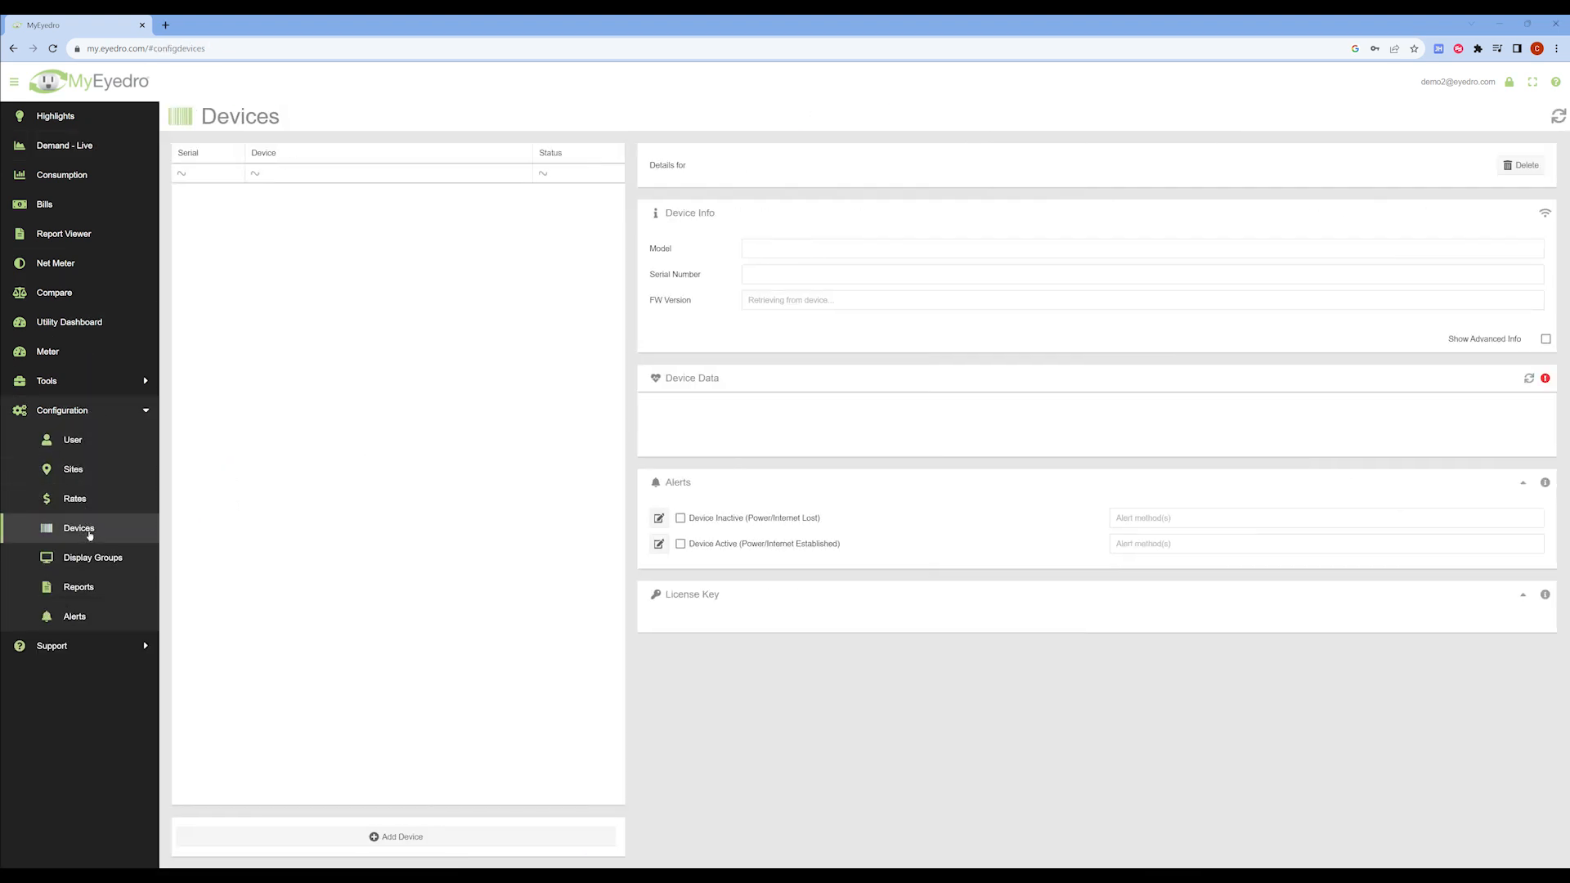
left_click(300, 193)
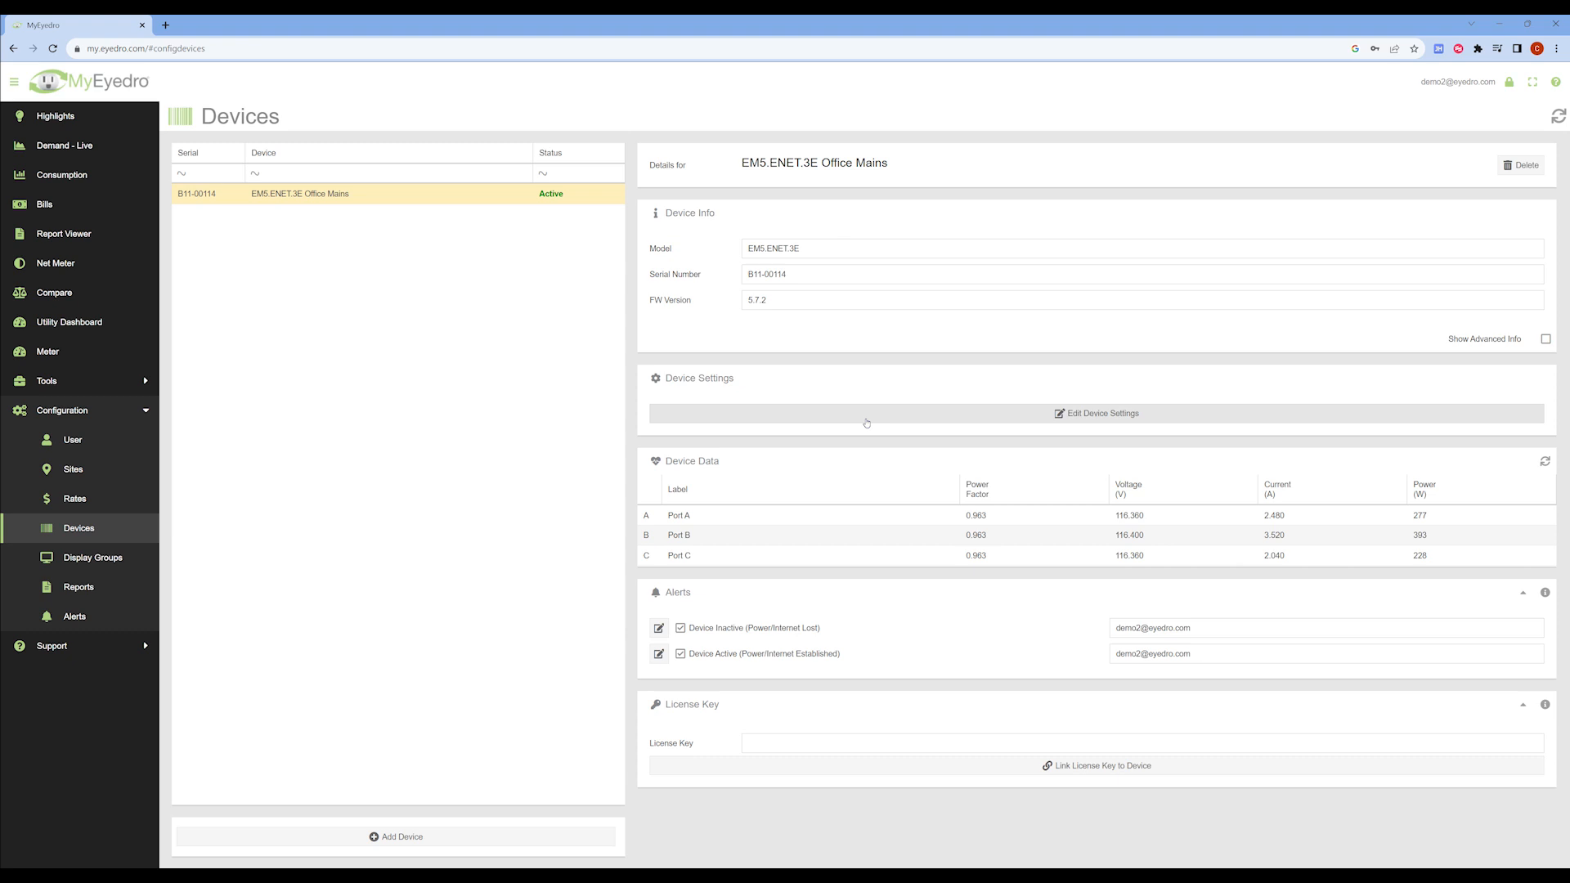
- Save Office Mains with Current (A) Multiplier 3 on ports A, B, C, then view Demand - Live
left_click(1096, 412)
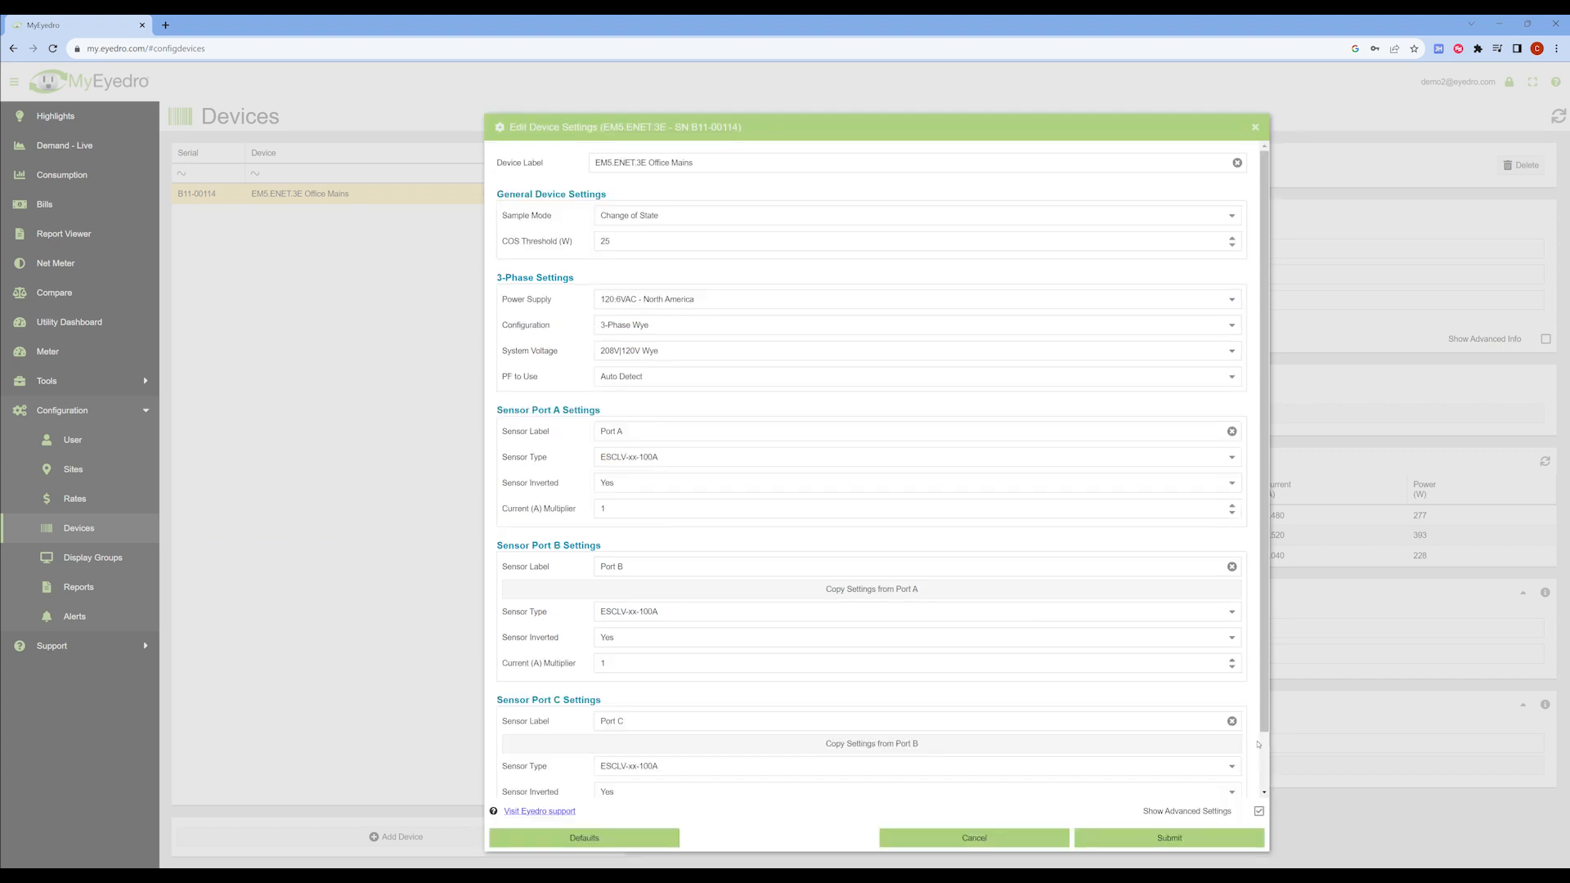
mouse_move(1228, 686)
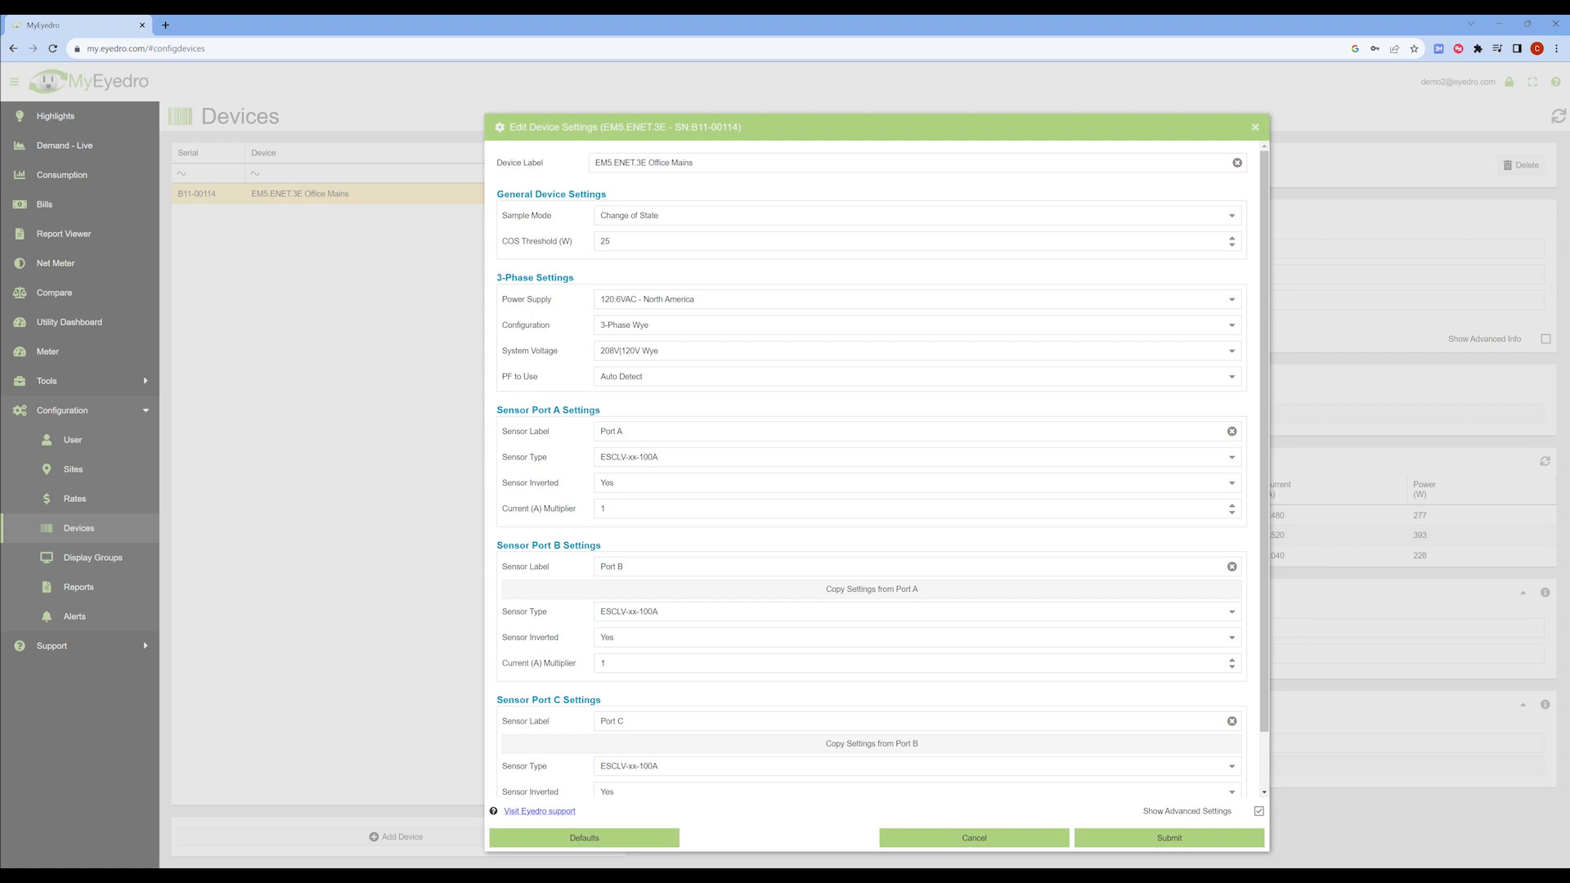
mouse_move(1018, 553)
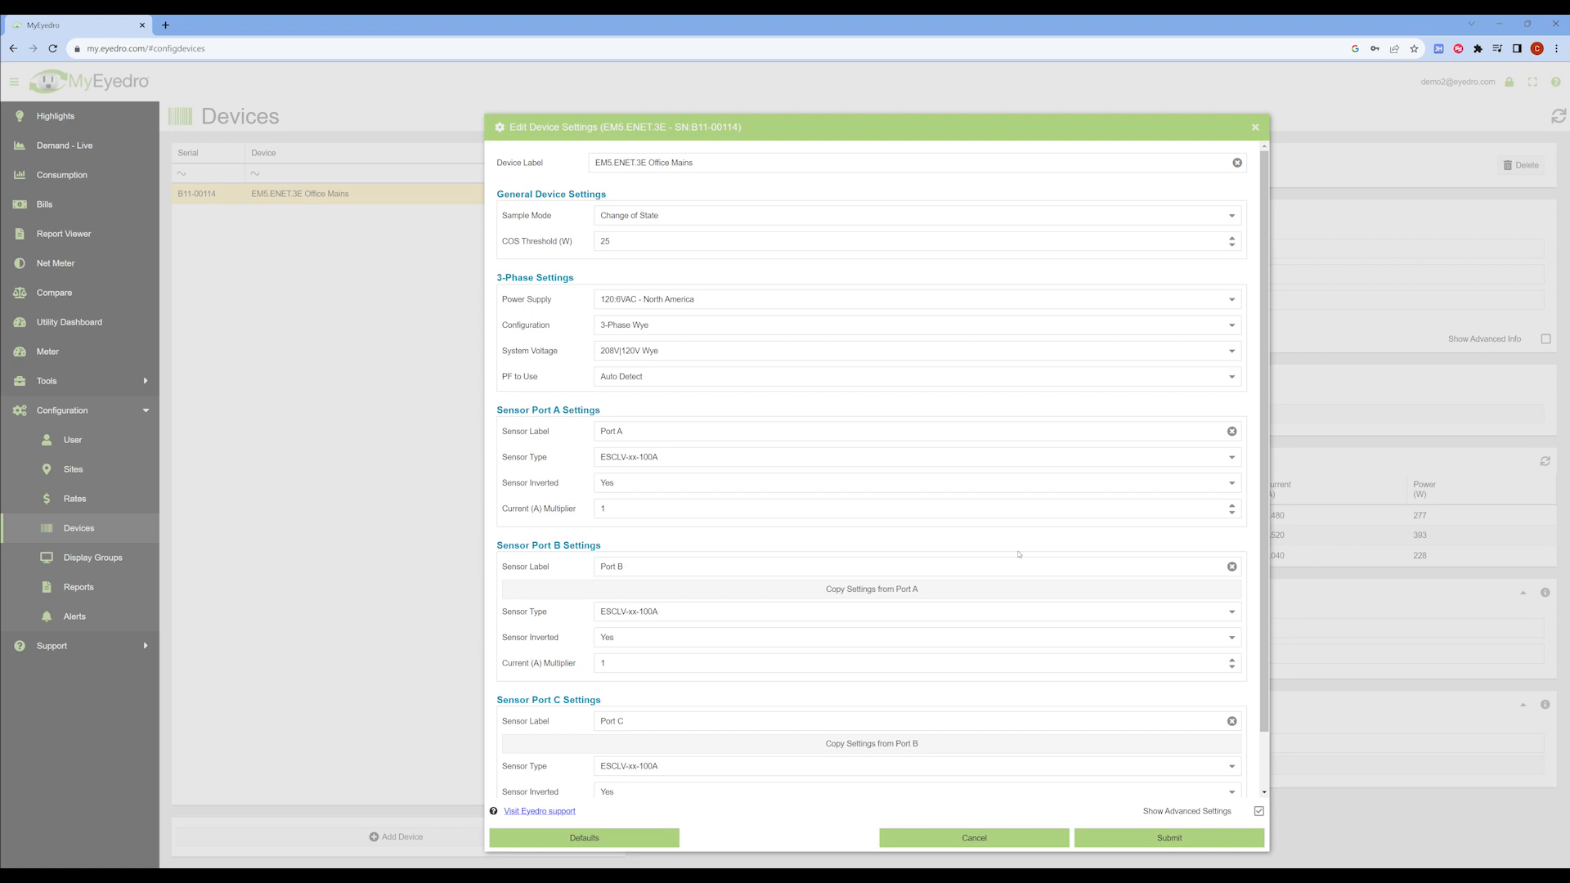
type("3")
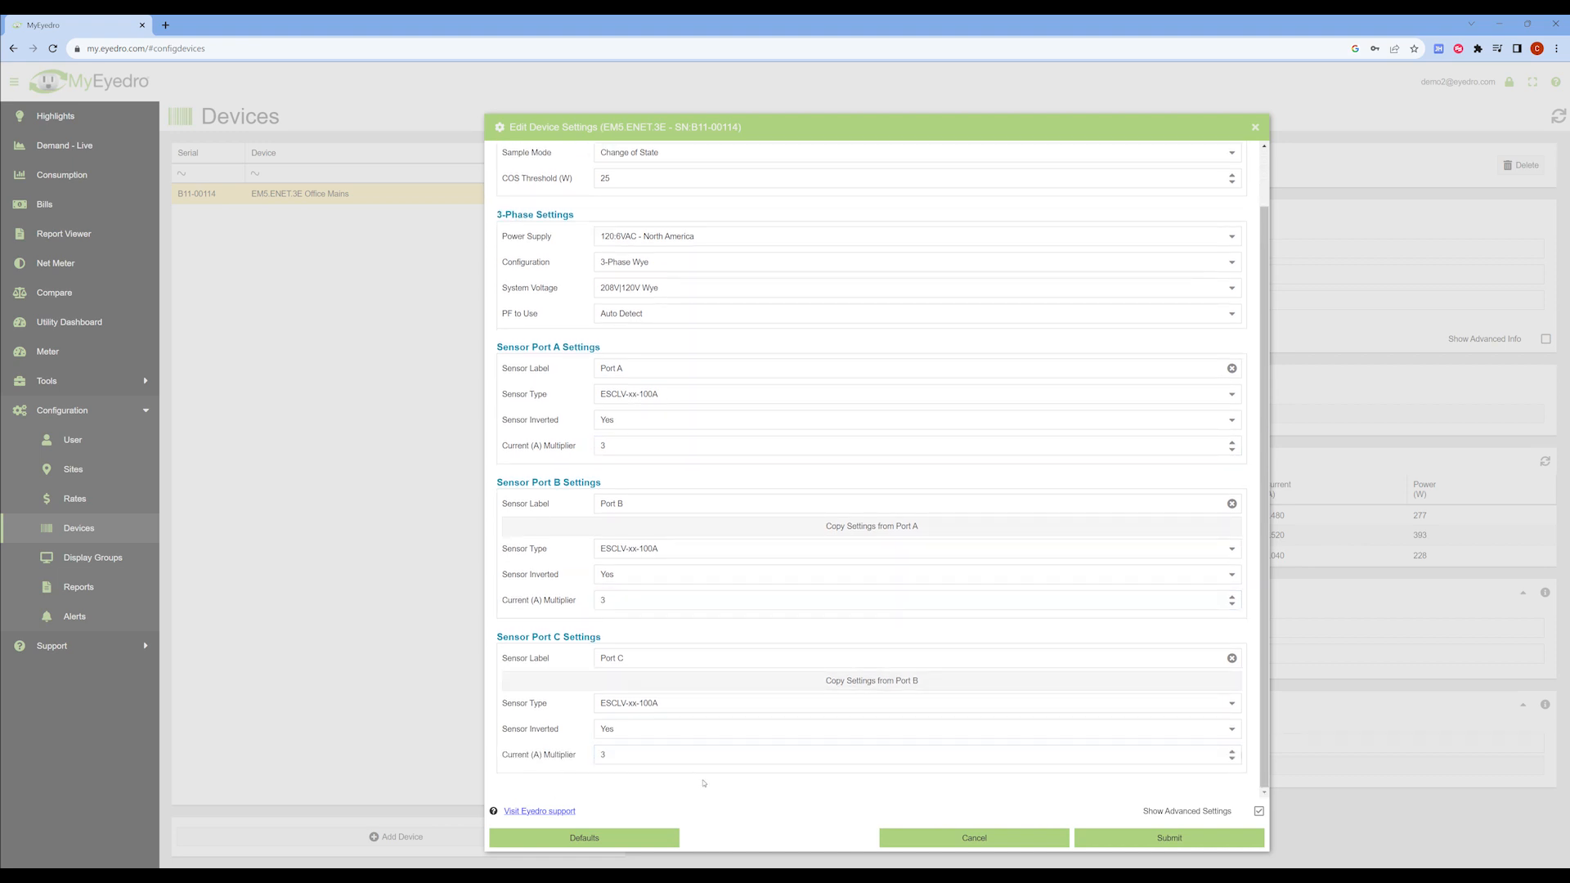
left_click(1168, 838)
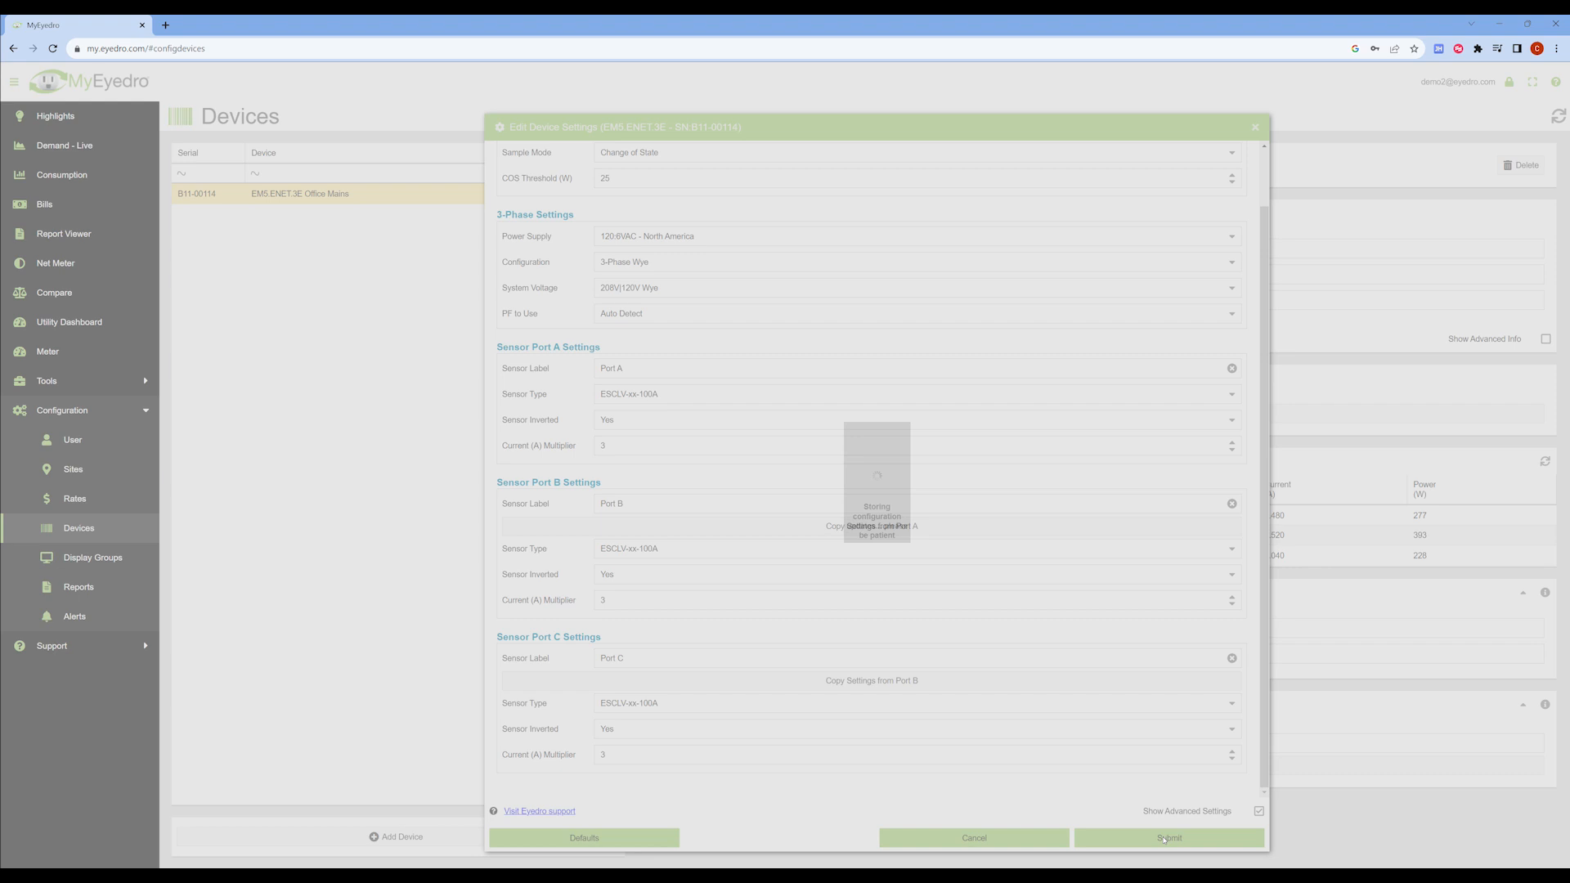
left_click(1166, 837)
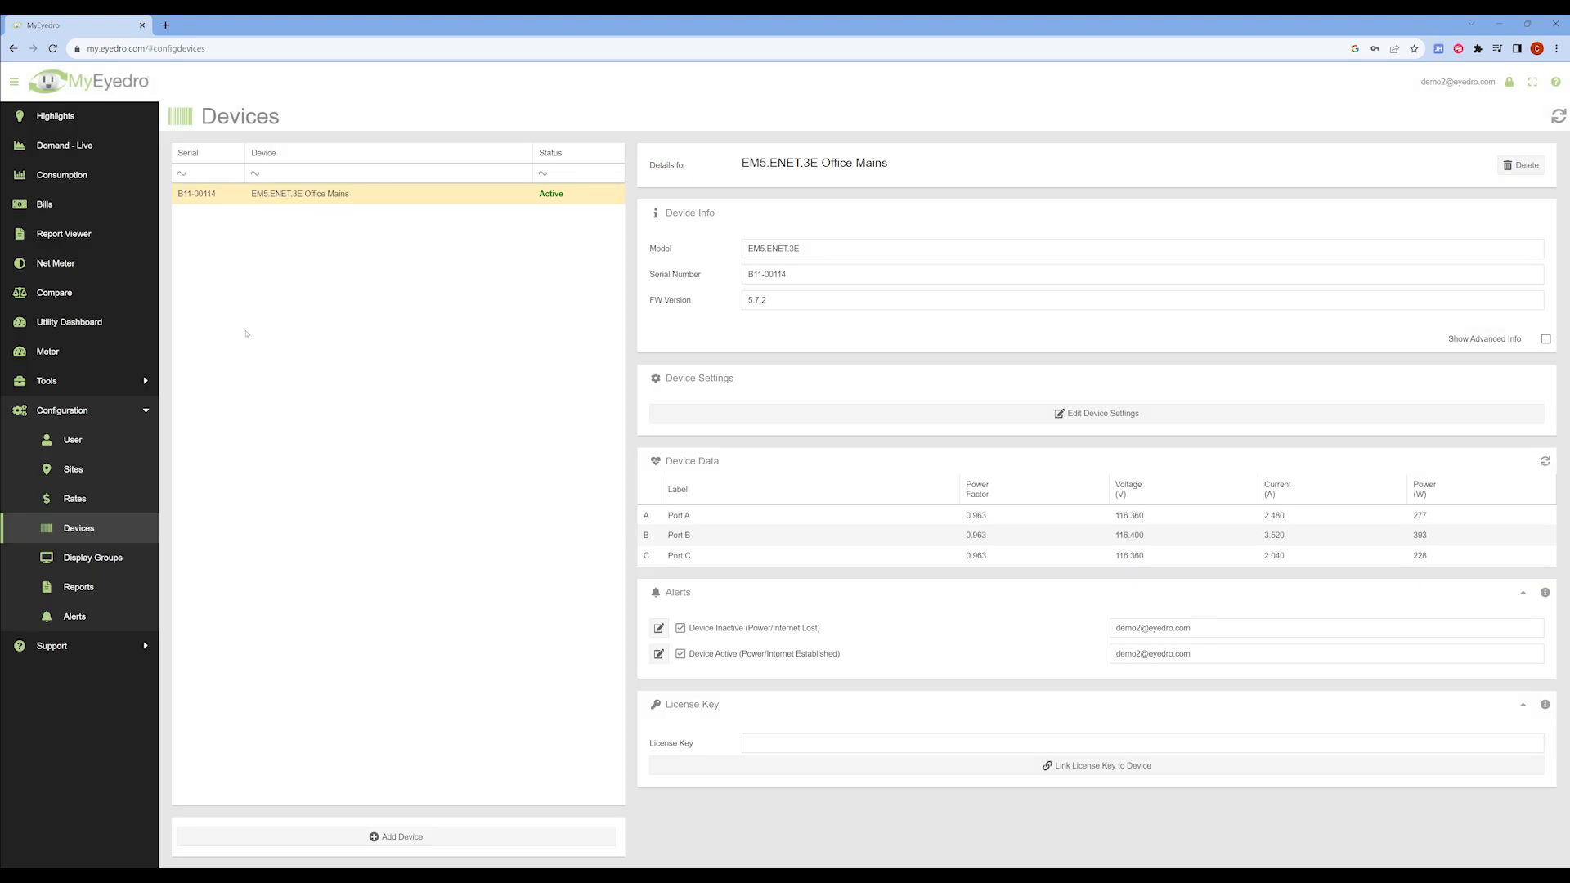
left_click(63, 146)
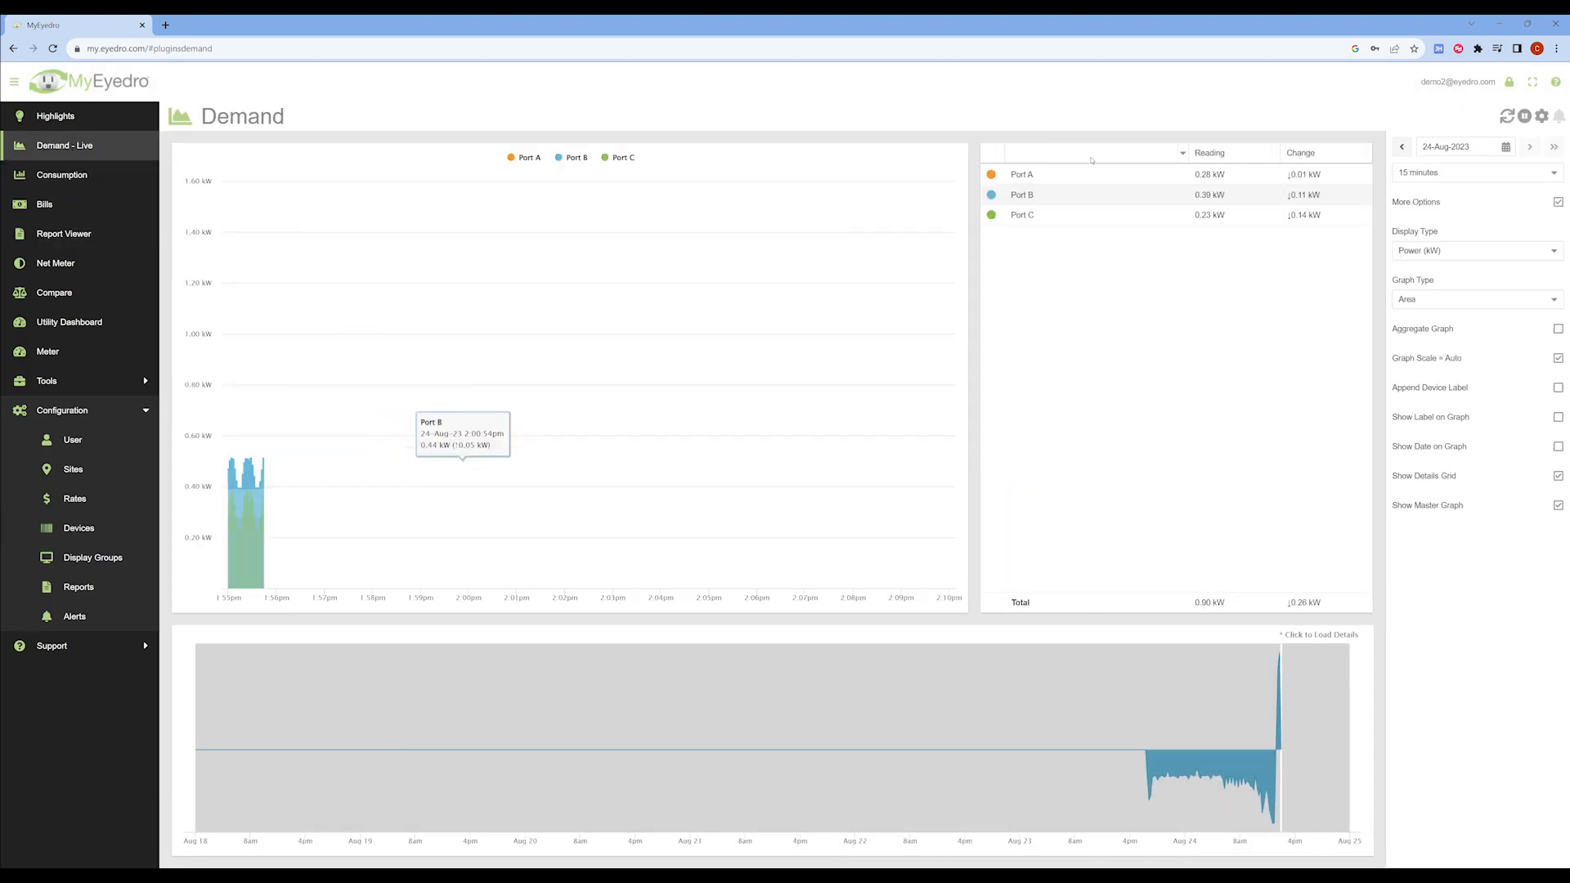